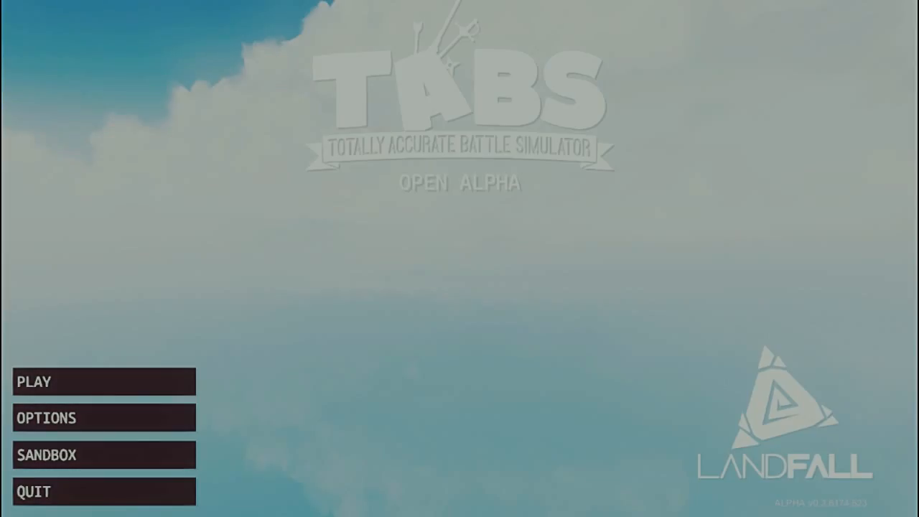
# Step: Enter the SANDBOX battlefield from the main menu
pyautogui.click(46, 454)
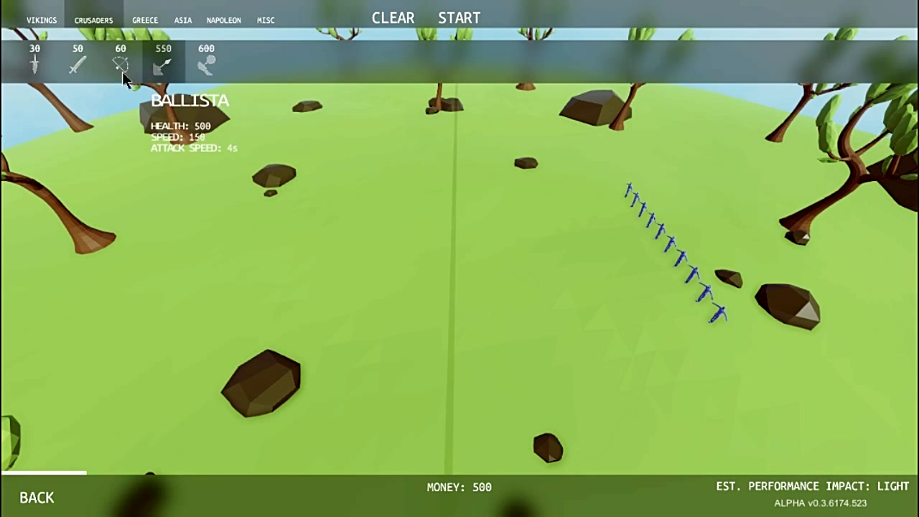
# Step: Place a red line of Greek spearmen opposite the blue line and start the battle
pyautogui.click(145, 20)
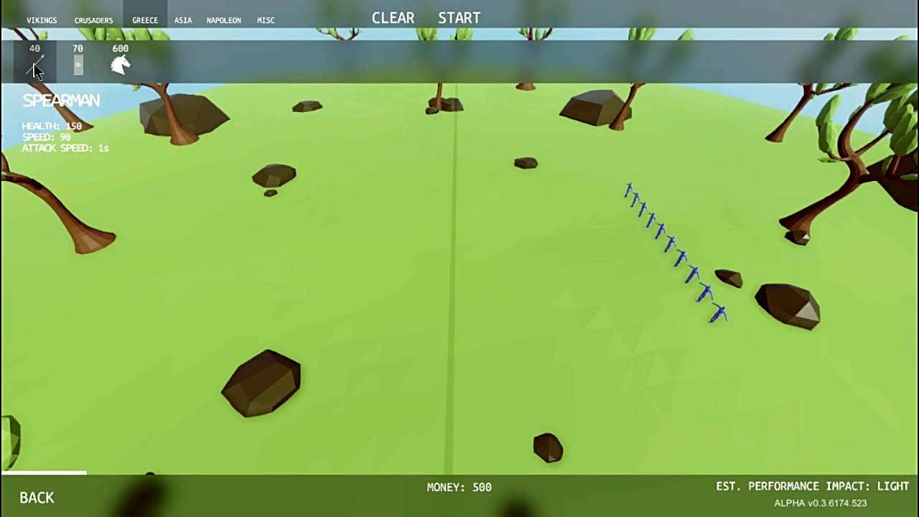
pyautogui.click(393, 237)
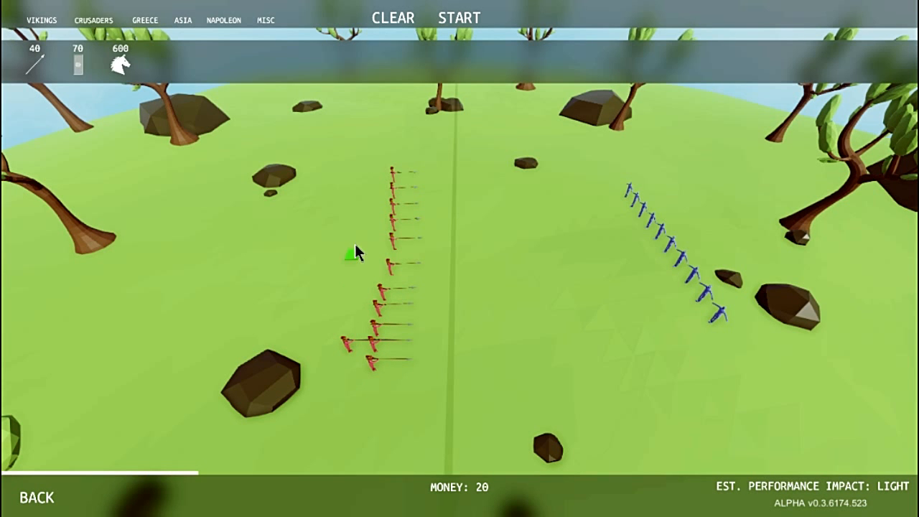
pyautogui.click(460, 18)
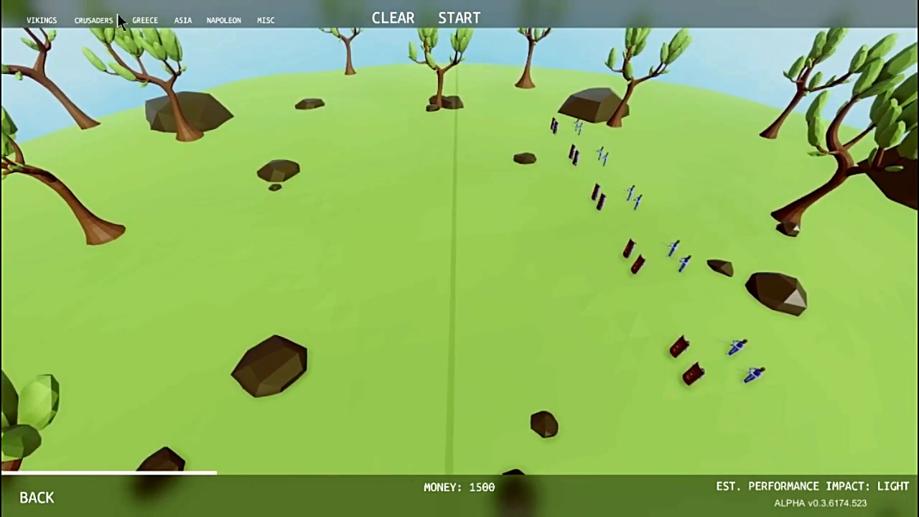
# Step: Place a red Greek spearman column, then a second red column of Crusader units beside it
pyautogui.click(144, 20)
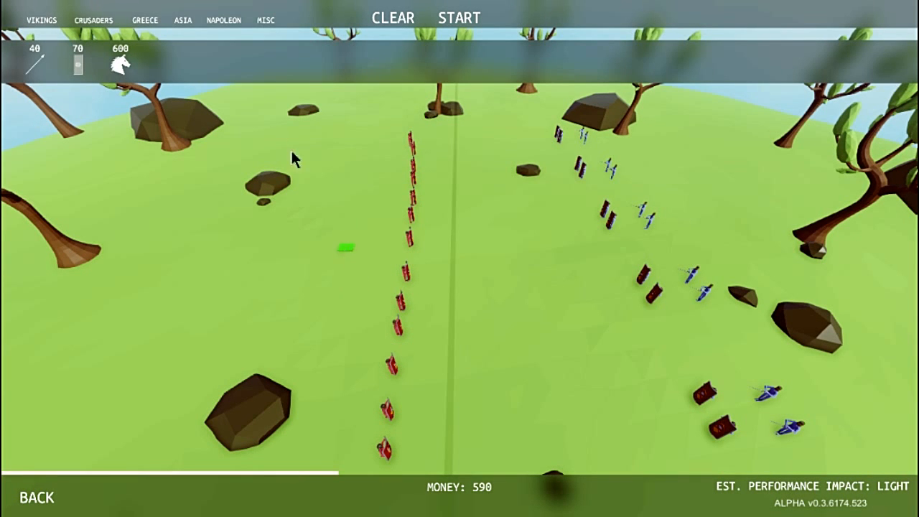
pyautogui.click(143, 21)
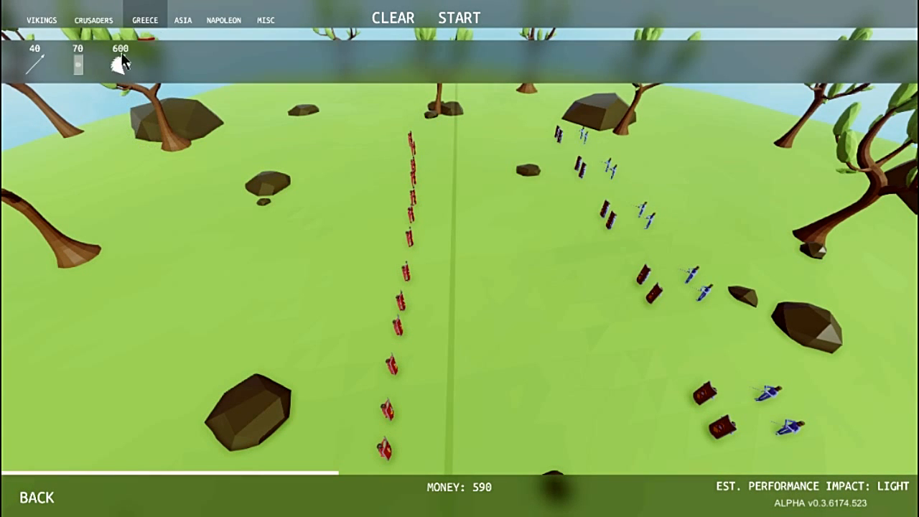
pyautogui.click(93, 20)
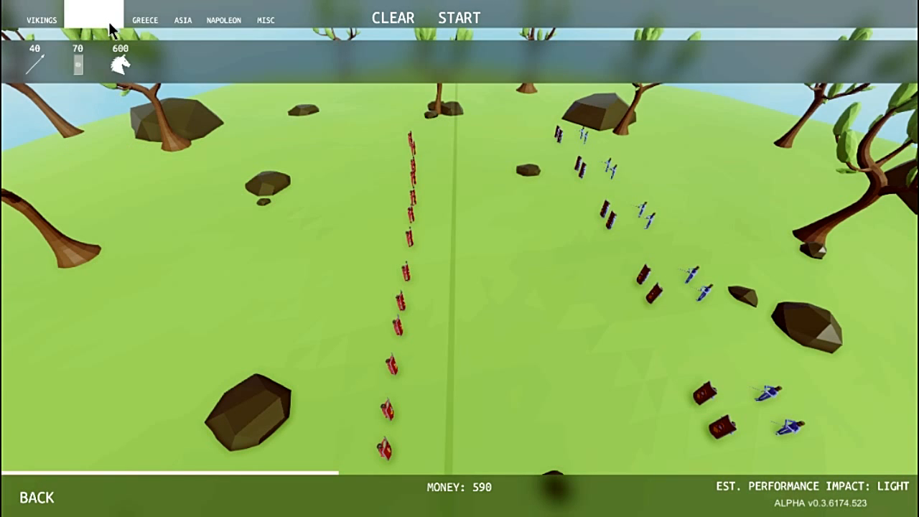
pyautogui.click(93, 20)
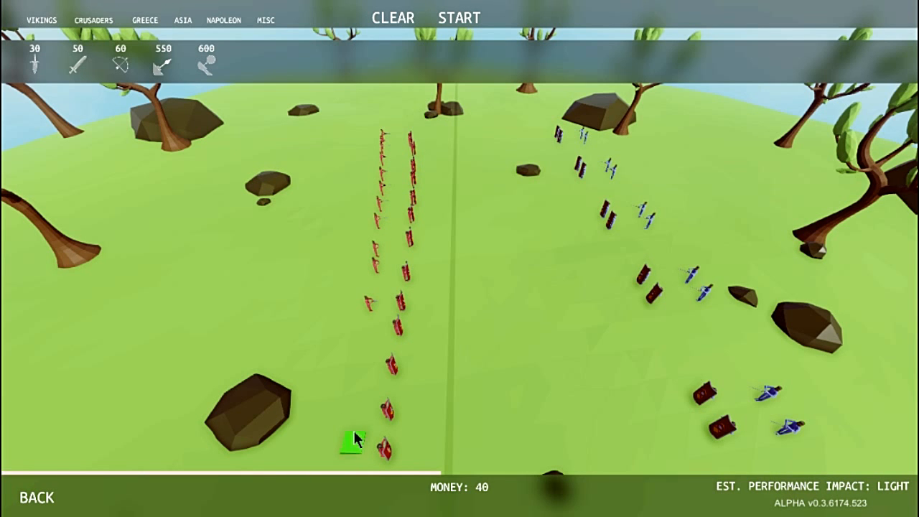
pyautogui.click(460, 17)
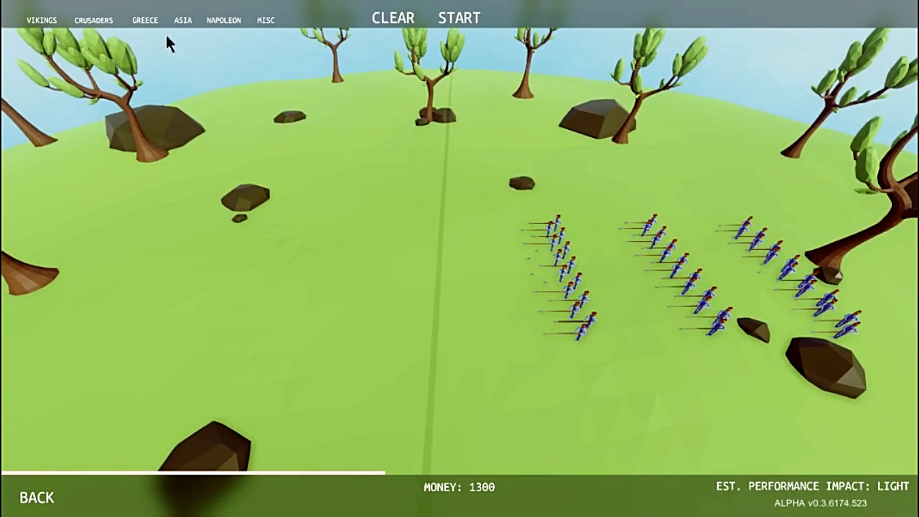
# Step: Recruit Greek spearmen as a small red cluster facing the three blue columns
pyautogui.click(145, 21)
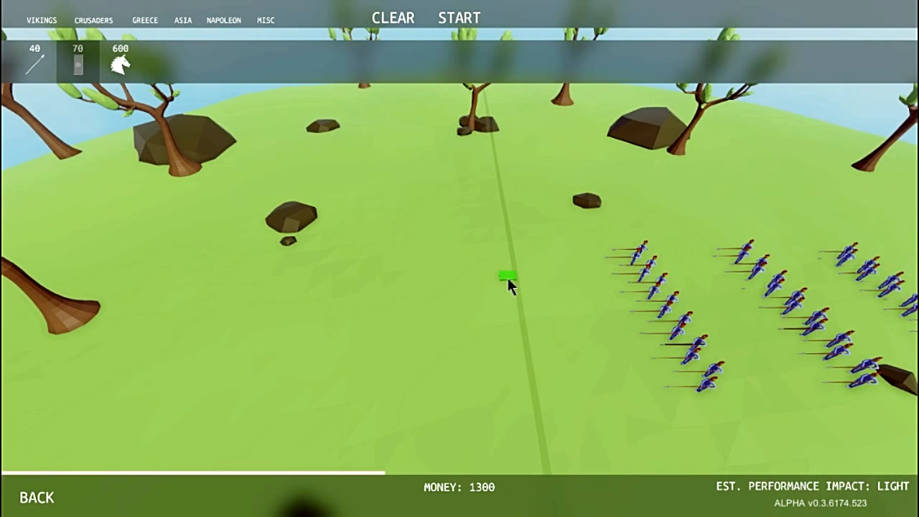
pyautogui.click(508, 279)
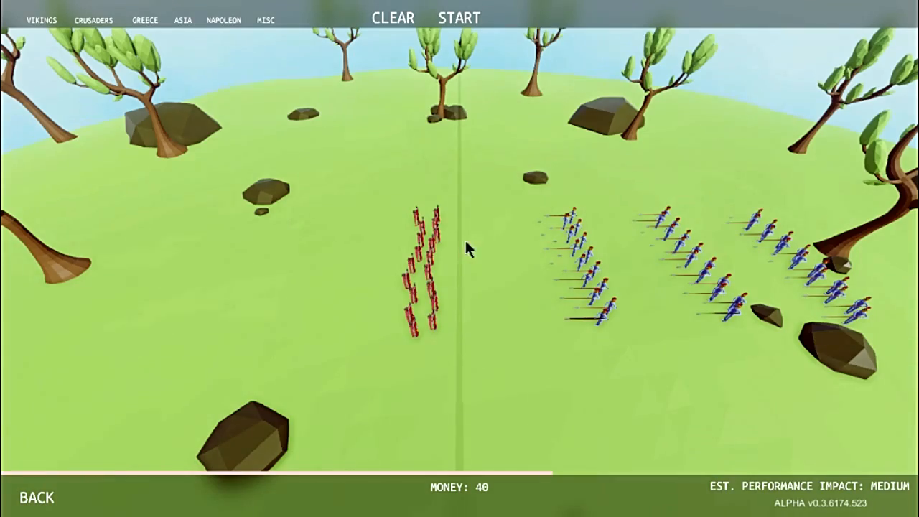
# Step: Add one more 80-cost unit to the red archer formation, leaving 20 money
pyautogui.click(393, 18)
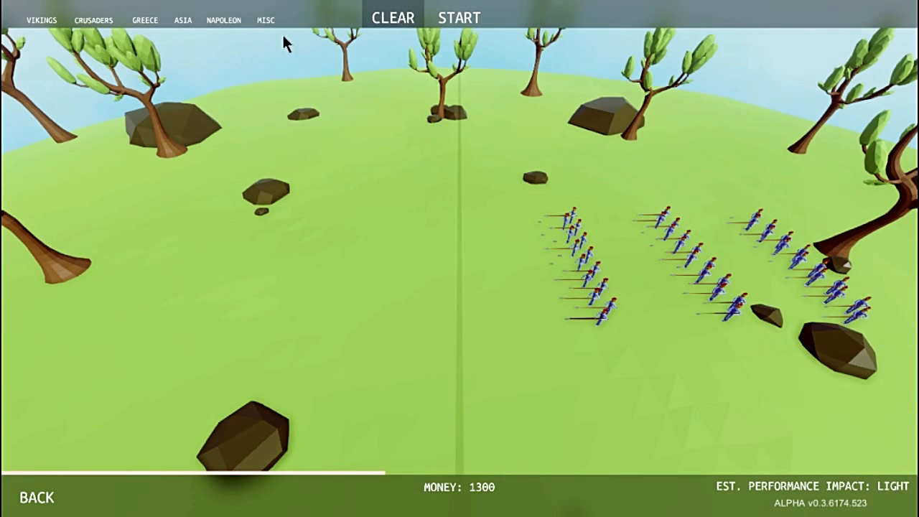
pyautogui.click(224, 20)
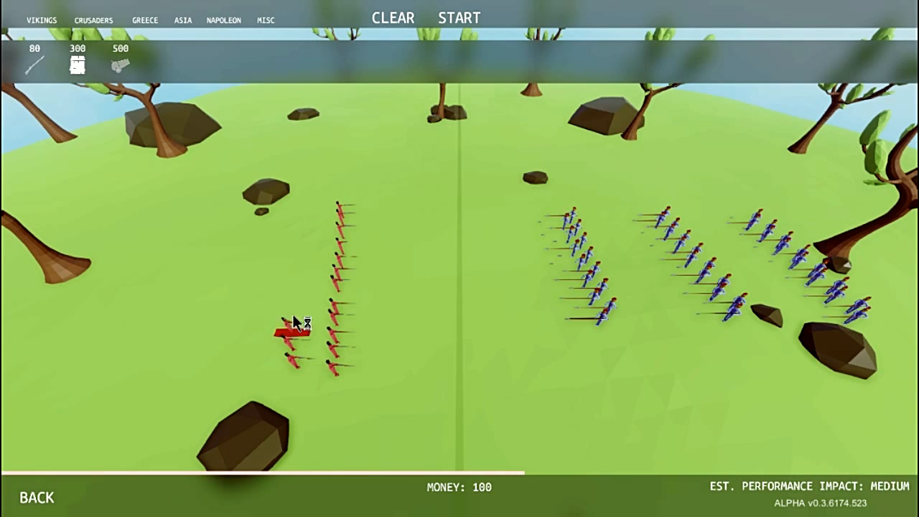
pyautogui.click(458, 17)
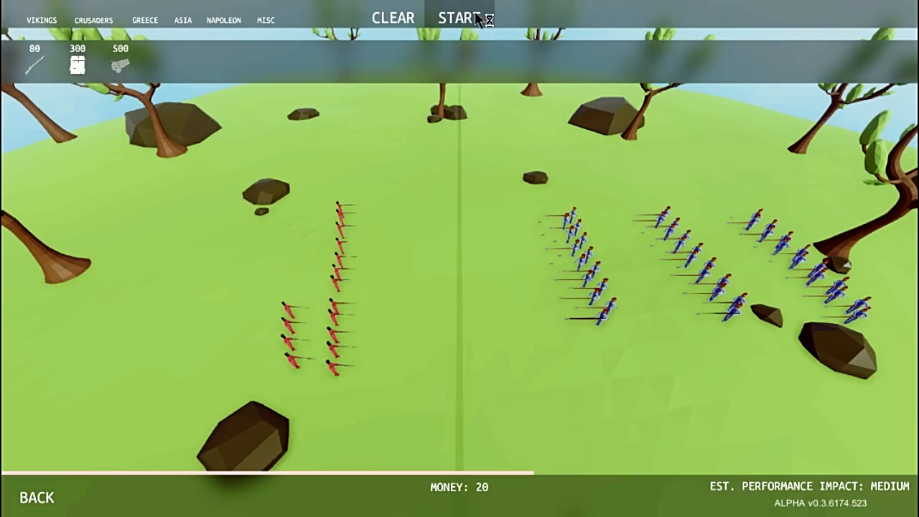
pyautogui.click(454, 17)
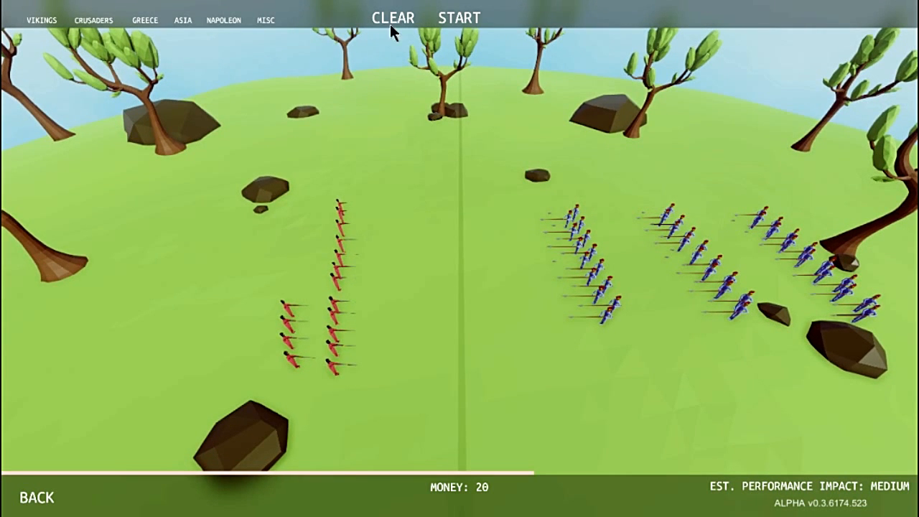
# Step: Clear all red units from the field, restoring the 300 money budget
pyautogui.click(264, 20)
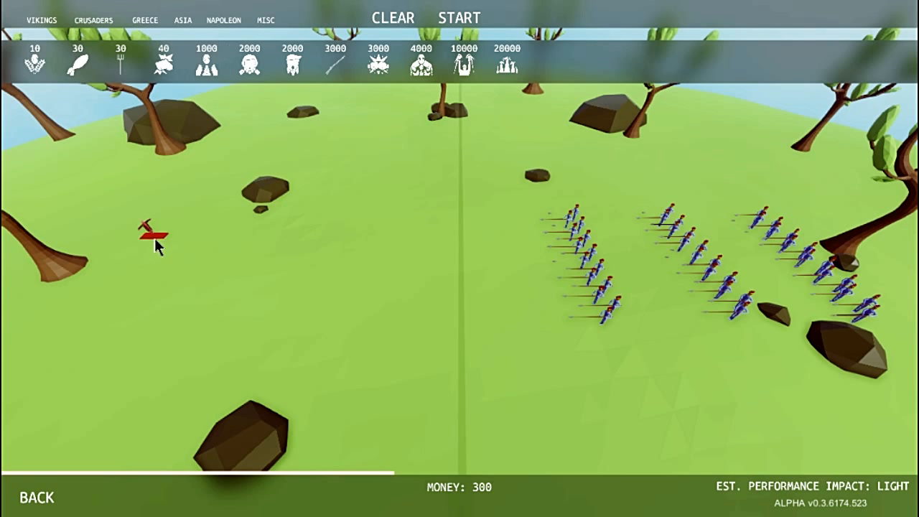
pyautogui.moveTo(163, 61)
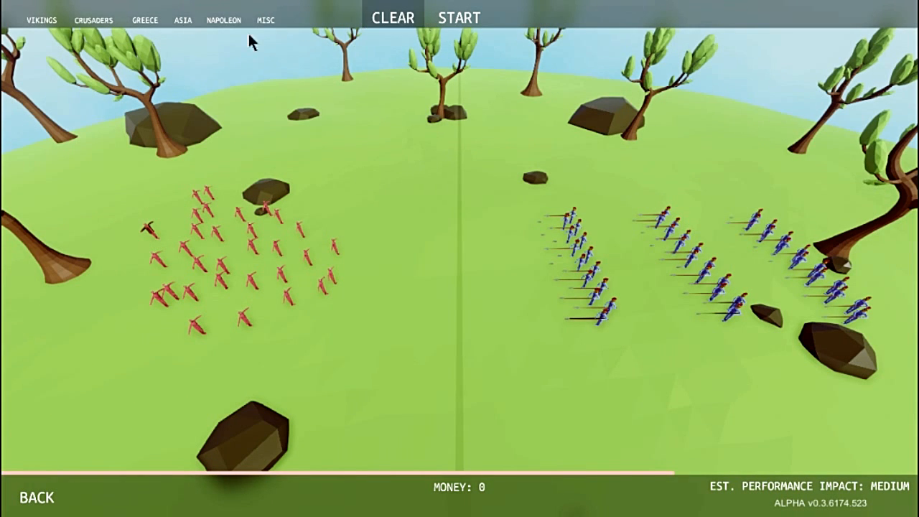
# Step: Clear the red crowd and place two archer columns plus a small middle group until money is 0
pyautogui.click(394, 17)
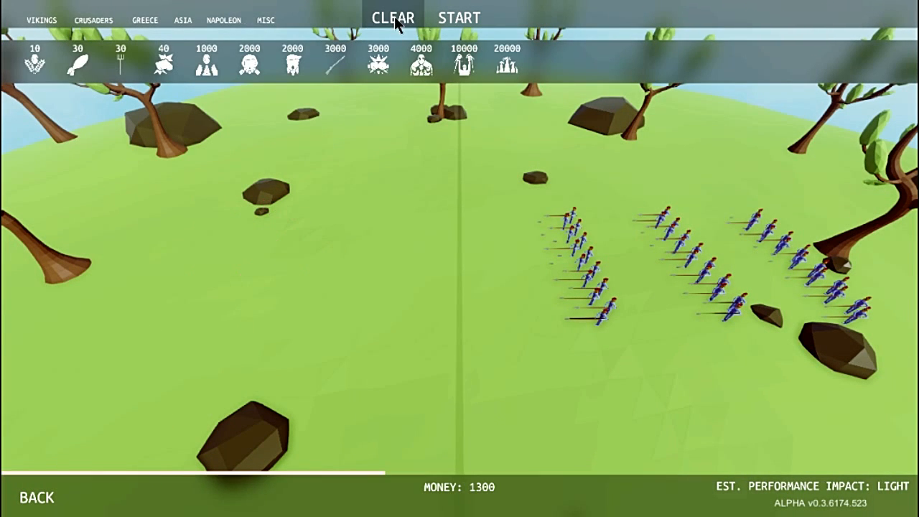
pyautogui.moveTo(336, 60)
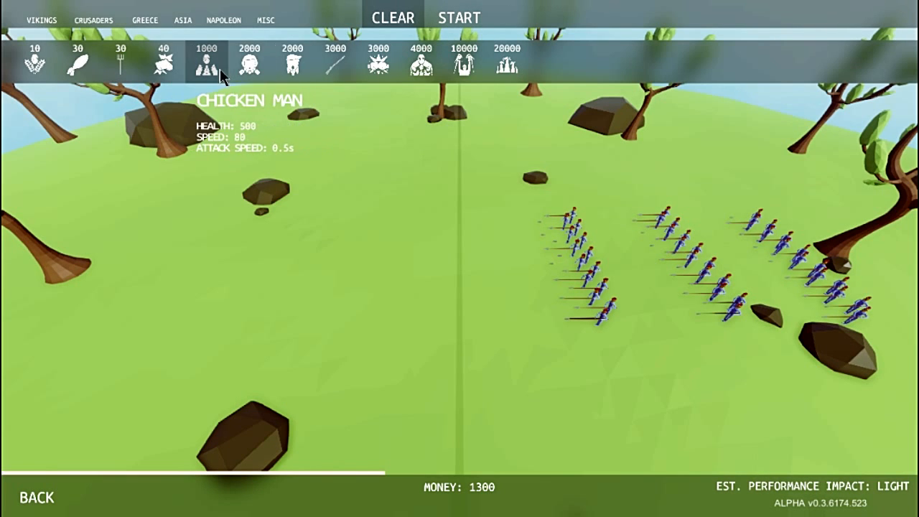
pyautogui.moveTo(35, 63)
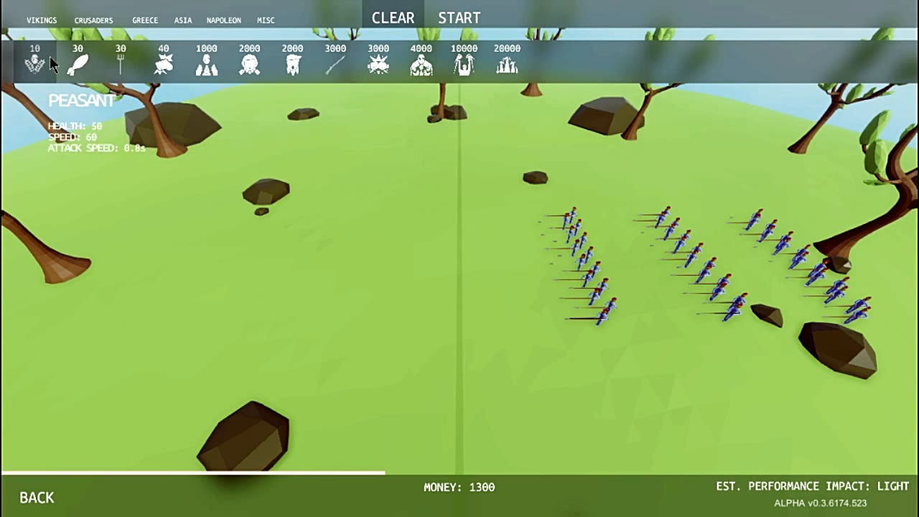
pyautogui.click(93, 20)
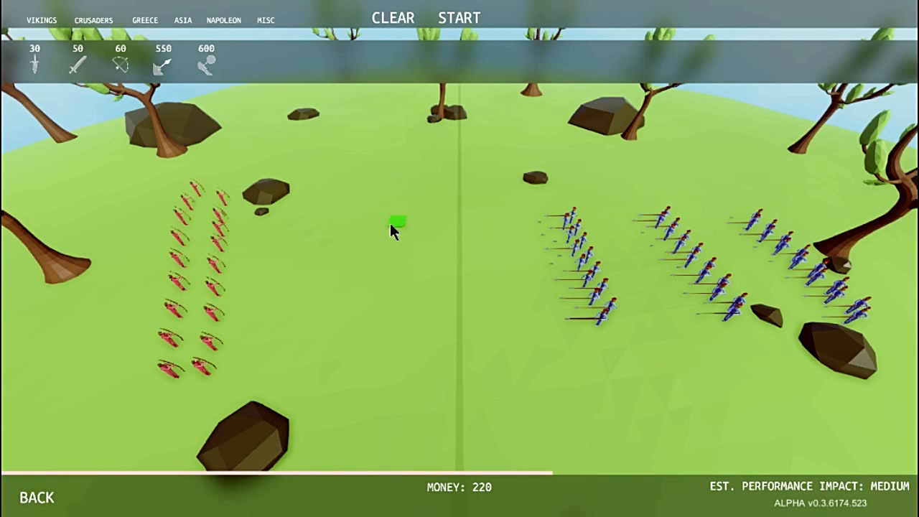
pyautogui.click(376, 373)
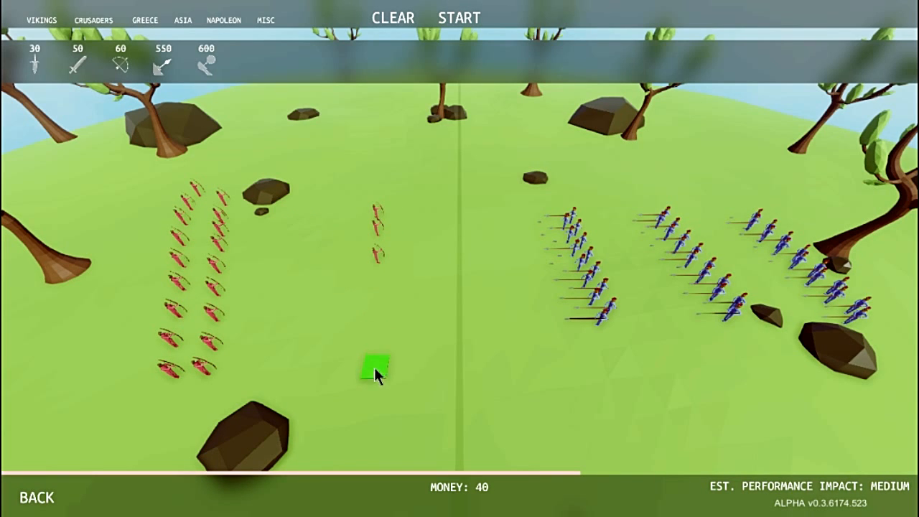
pyautogui.moveTo(35, 58)
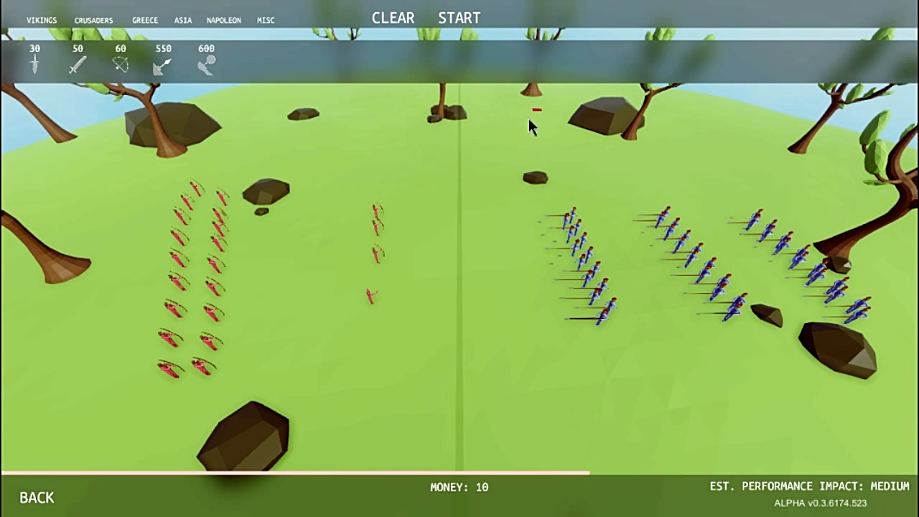
pyautogui.click(266, 20)
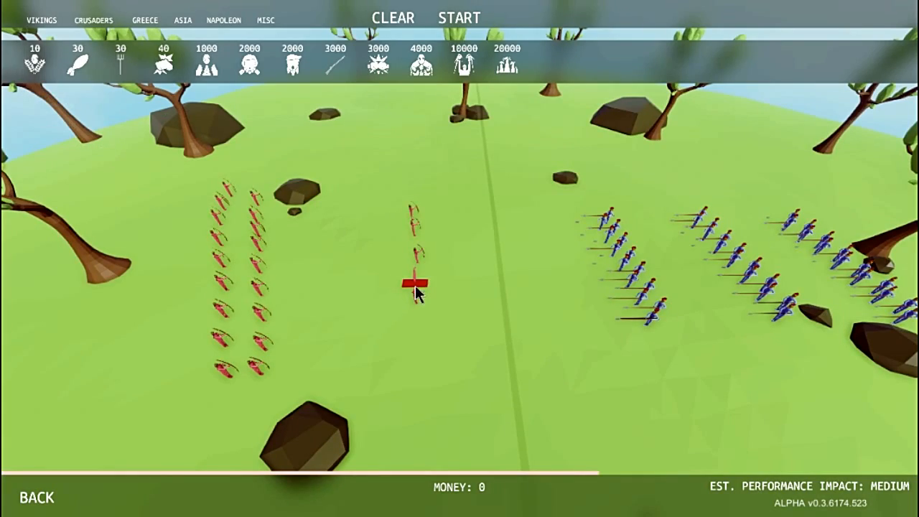
# Step: Start the battle and let the red archers win, showing the VICTORY banner
pyautogui.click(459, 17)
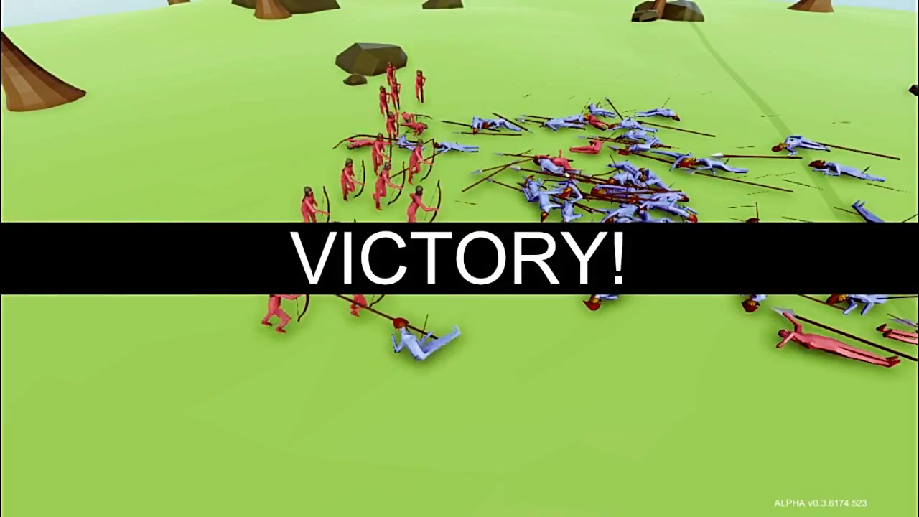